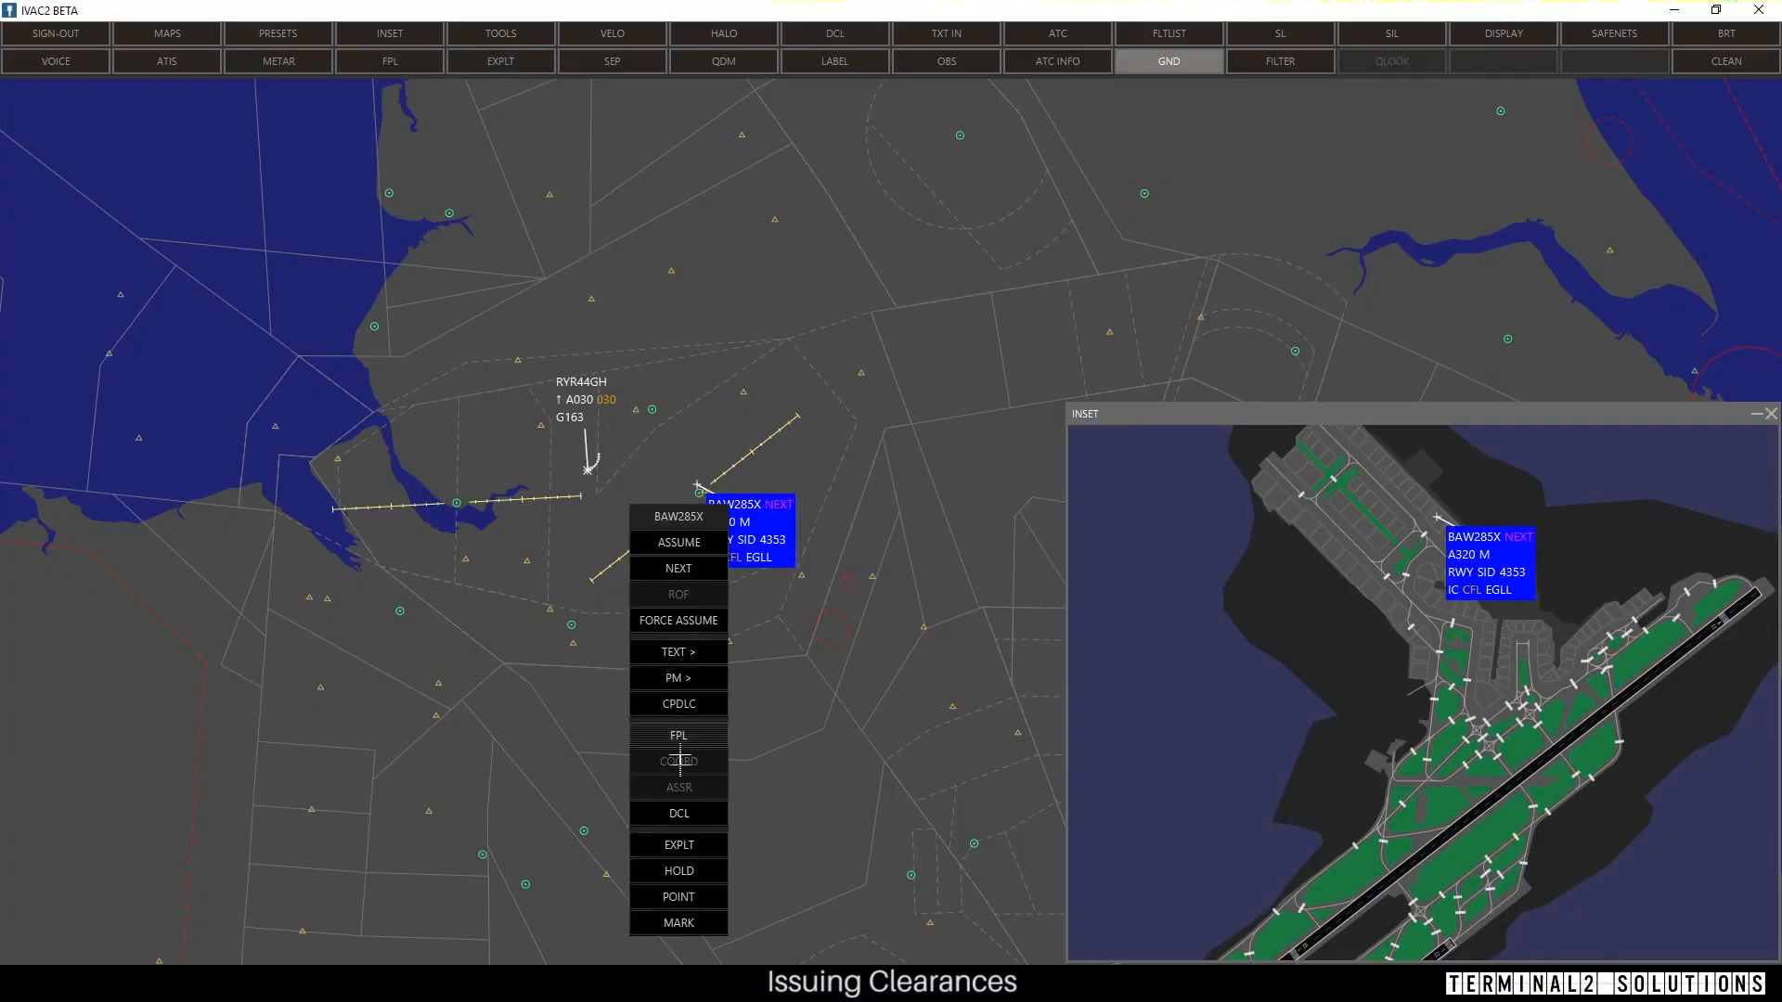
- Open BAW285X's DCL clearance, check its flight plan, and return to the form
click(678, 813)
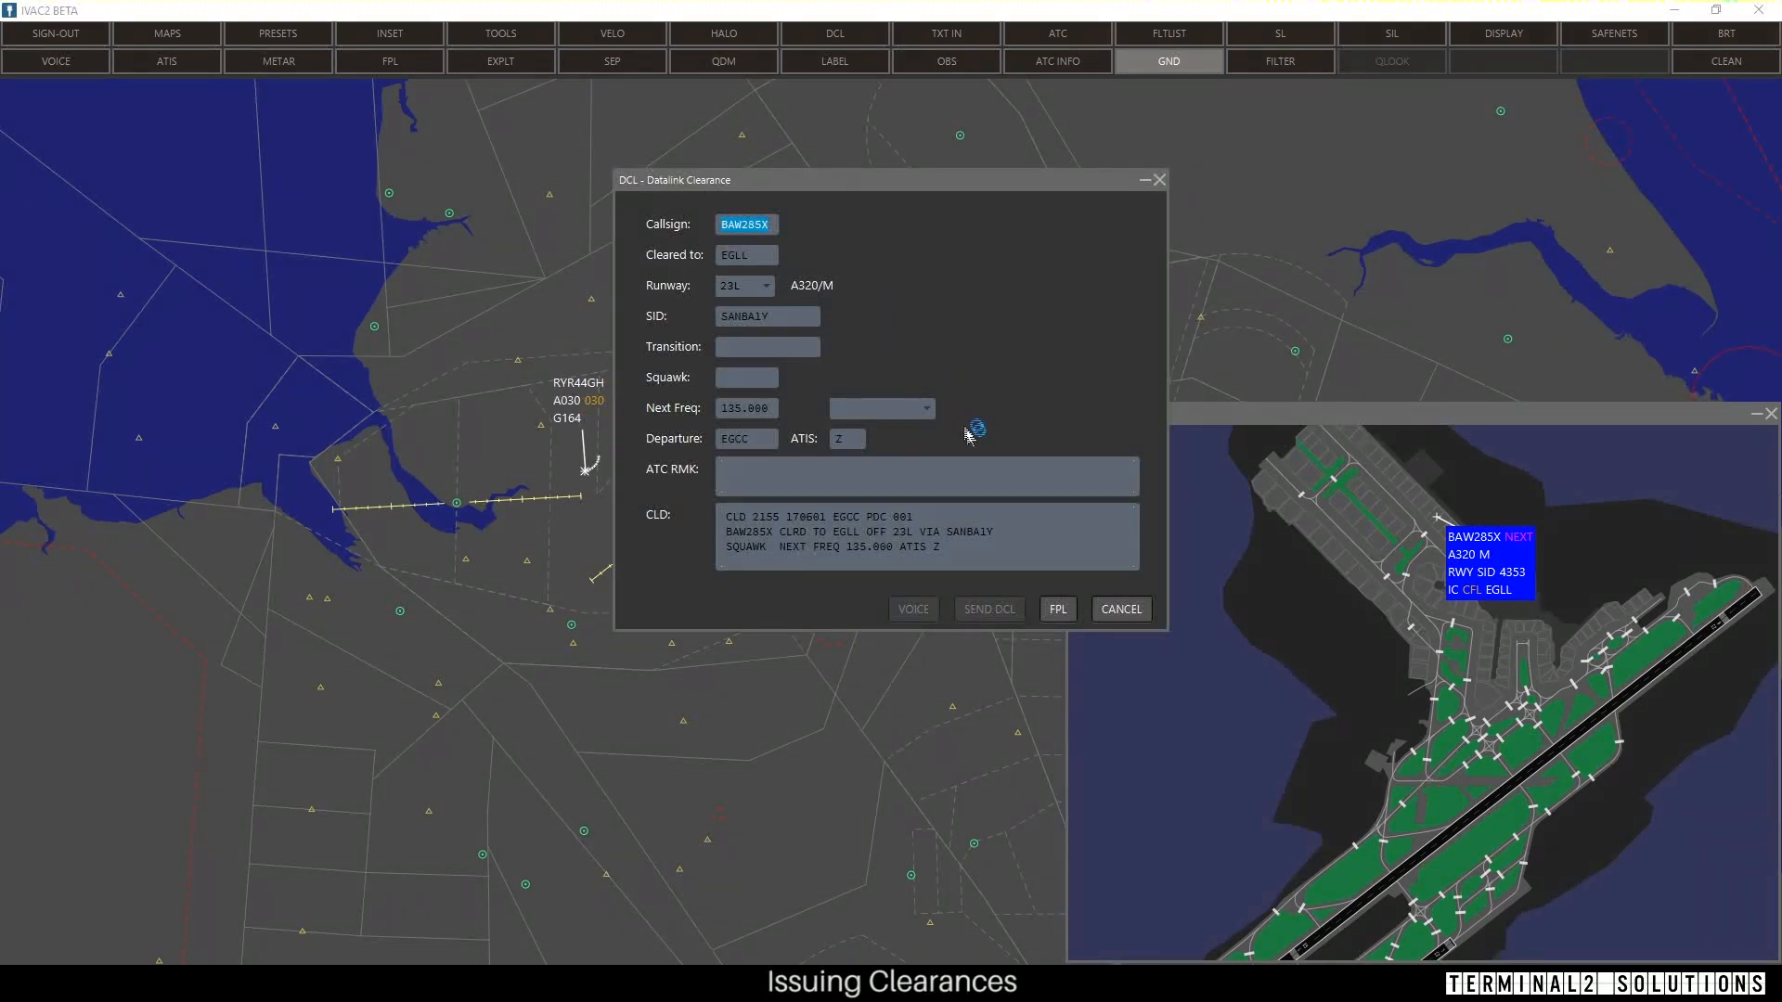
click(1056, 608)
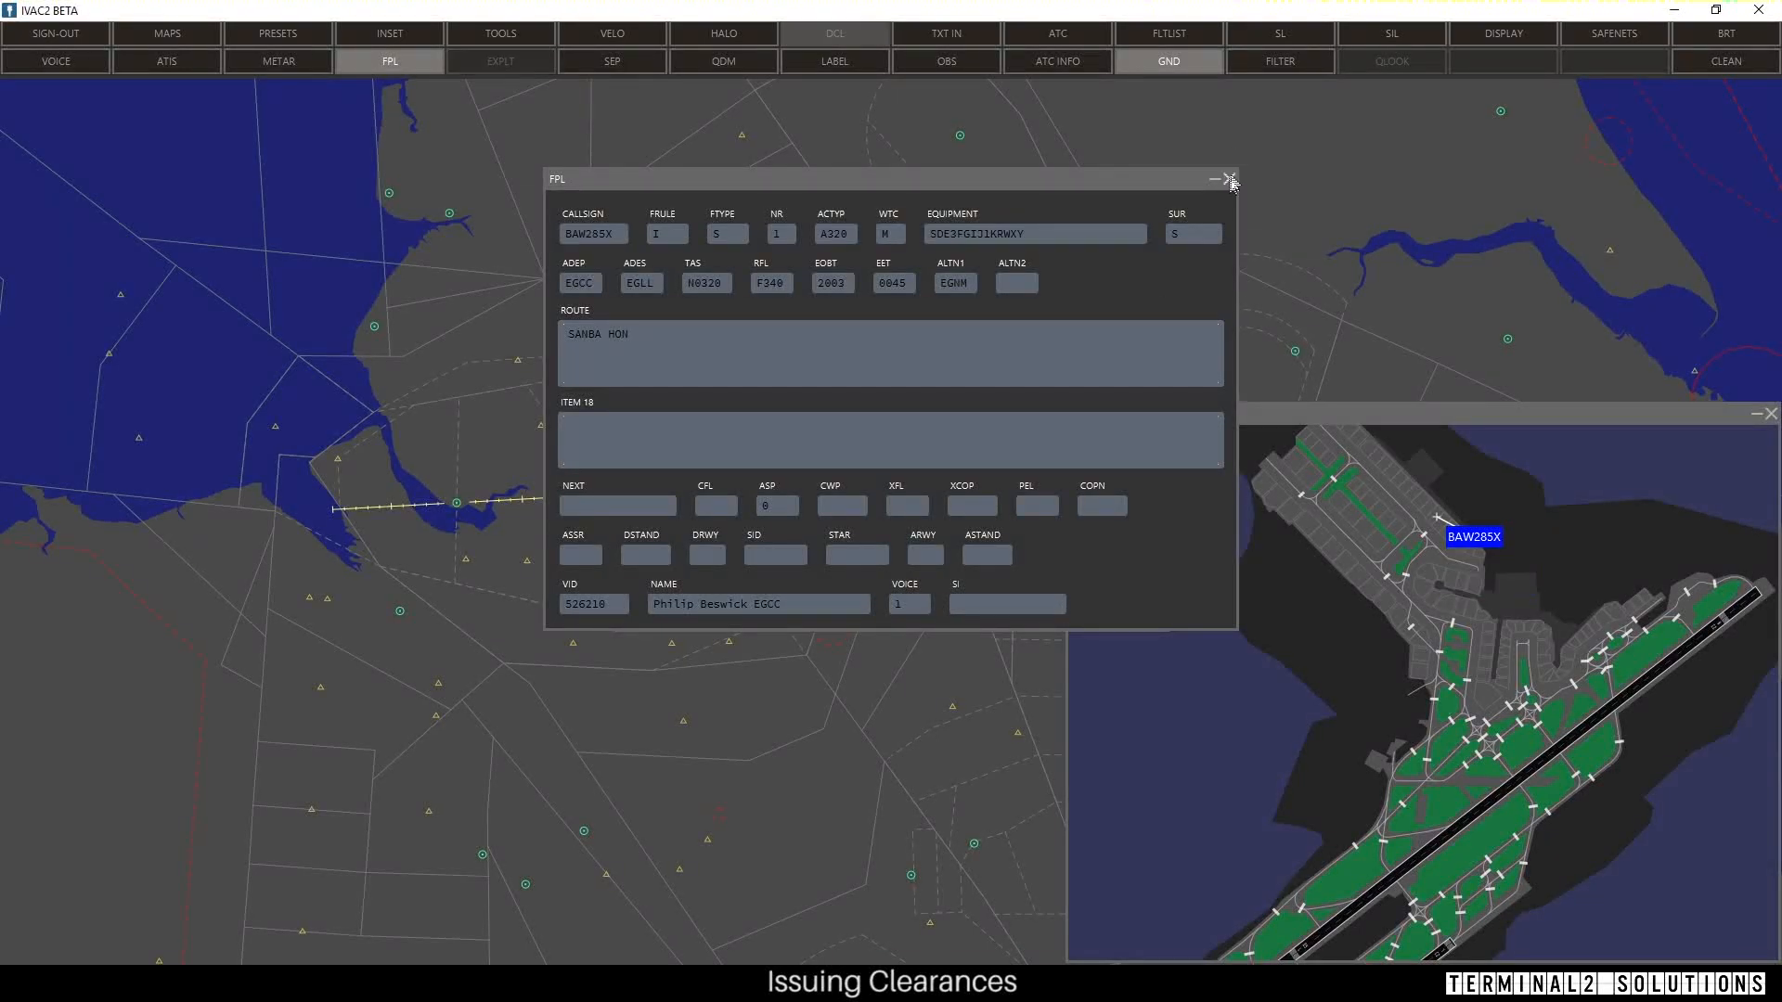
click(1228, 179)
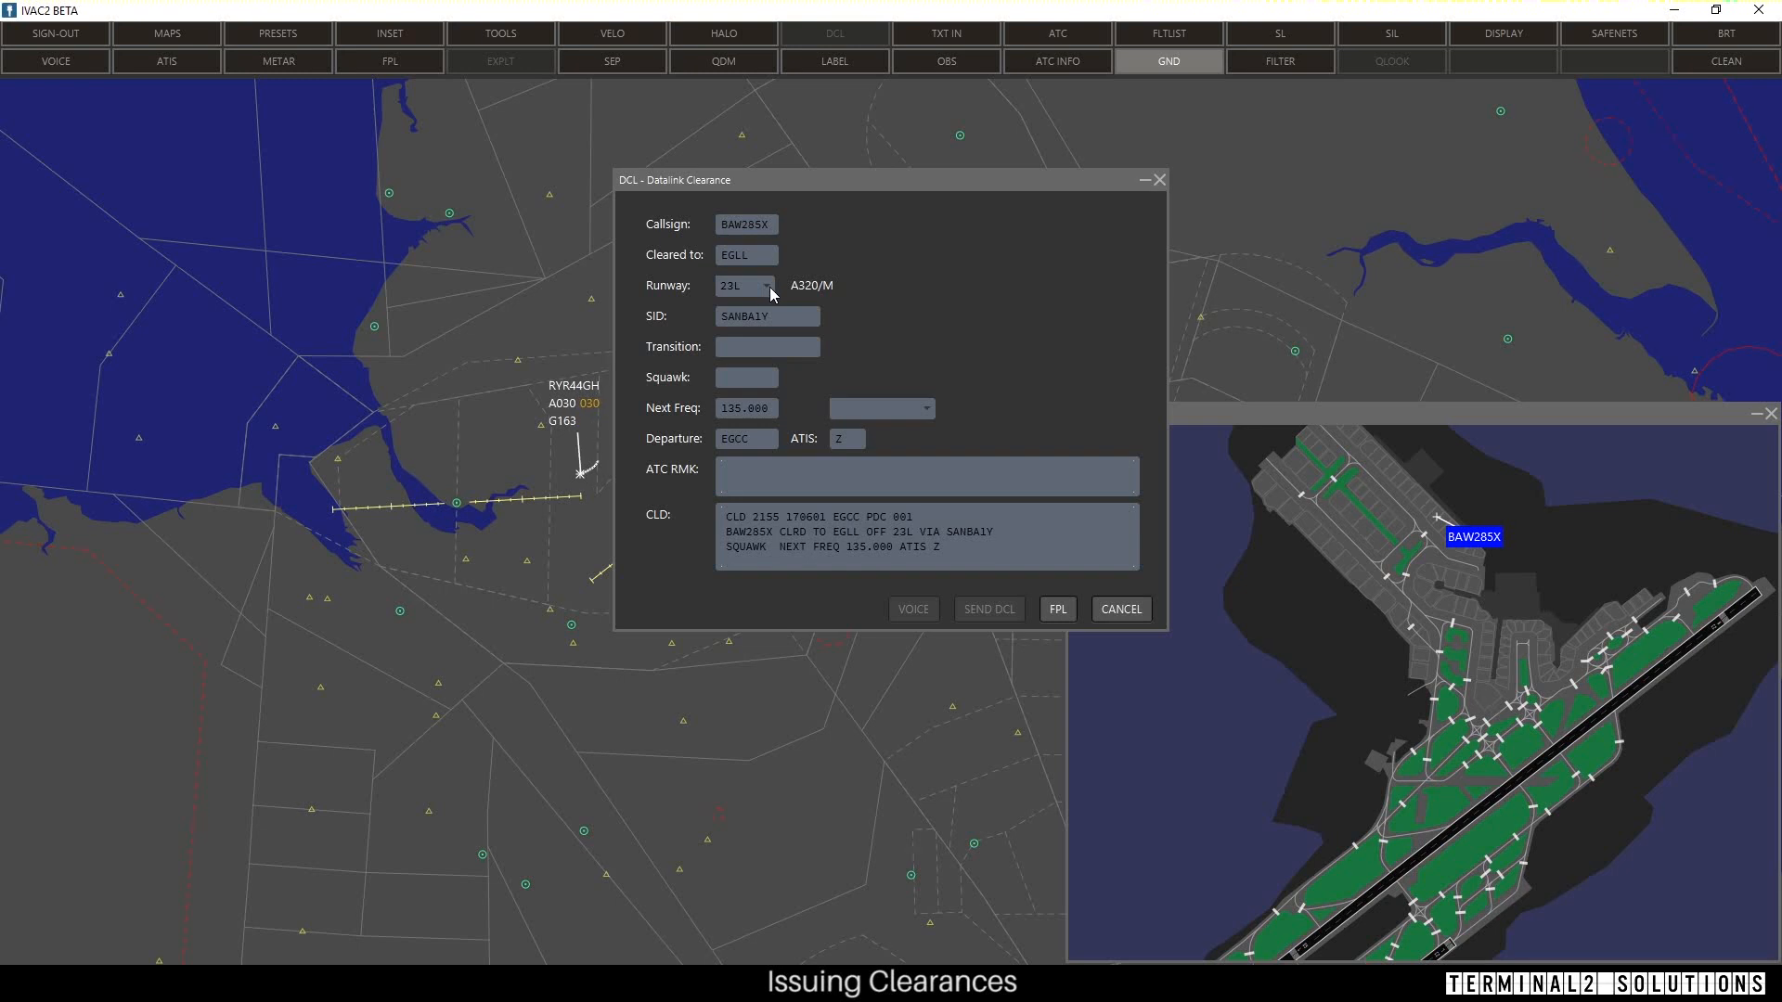
click(766, 285)
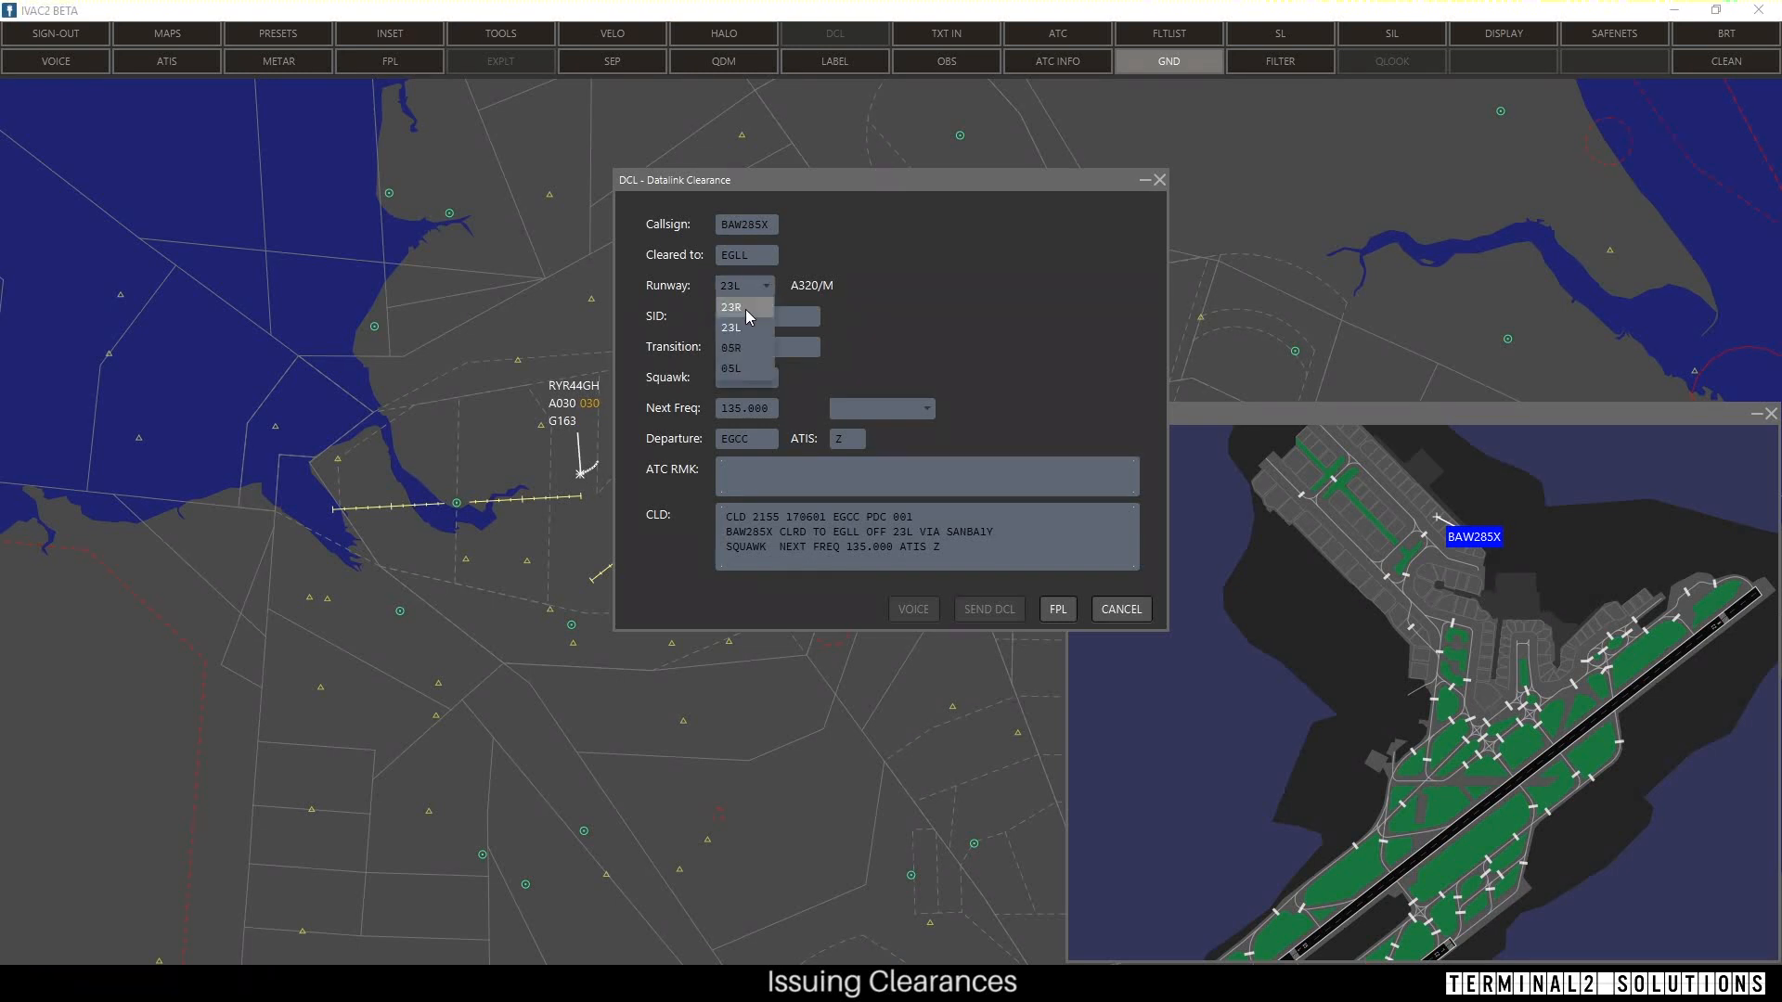
click(730, 328)
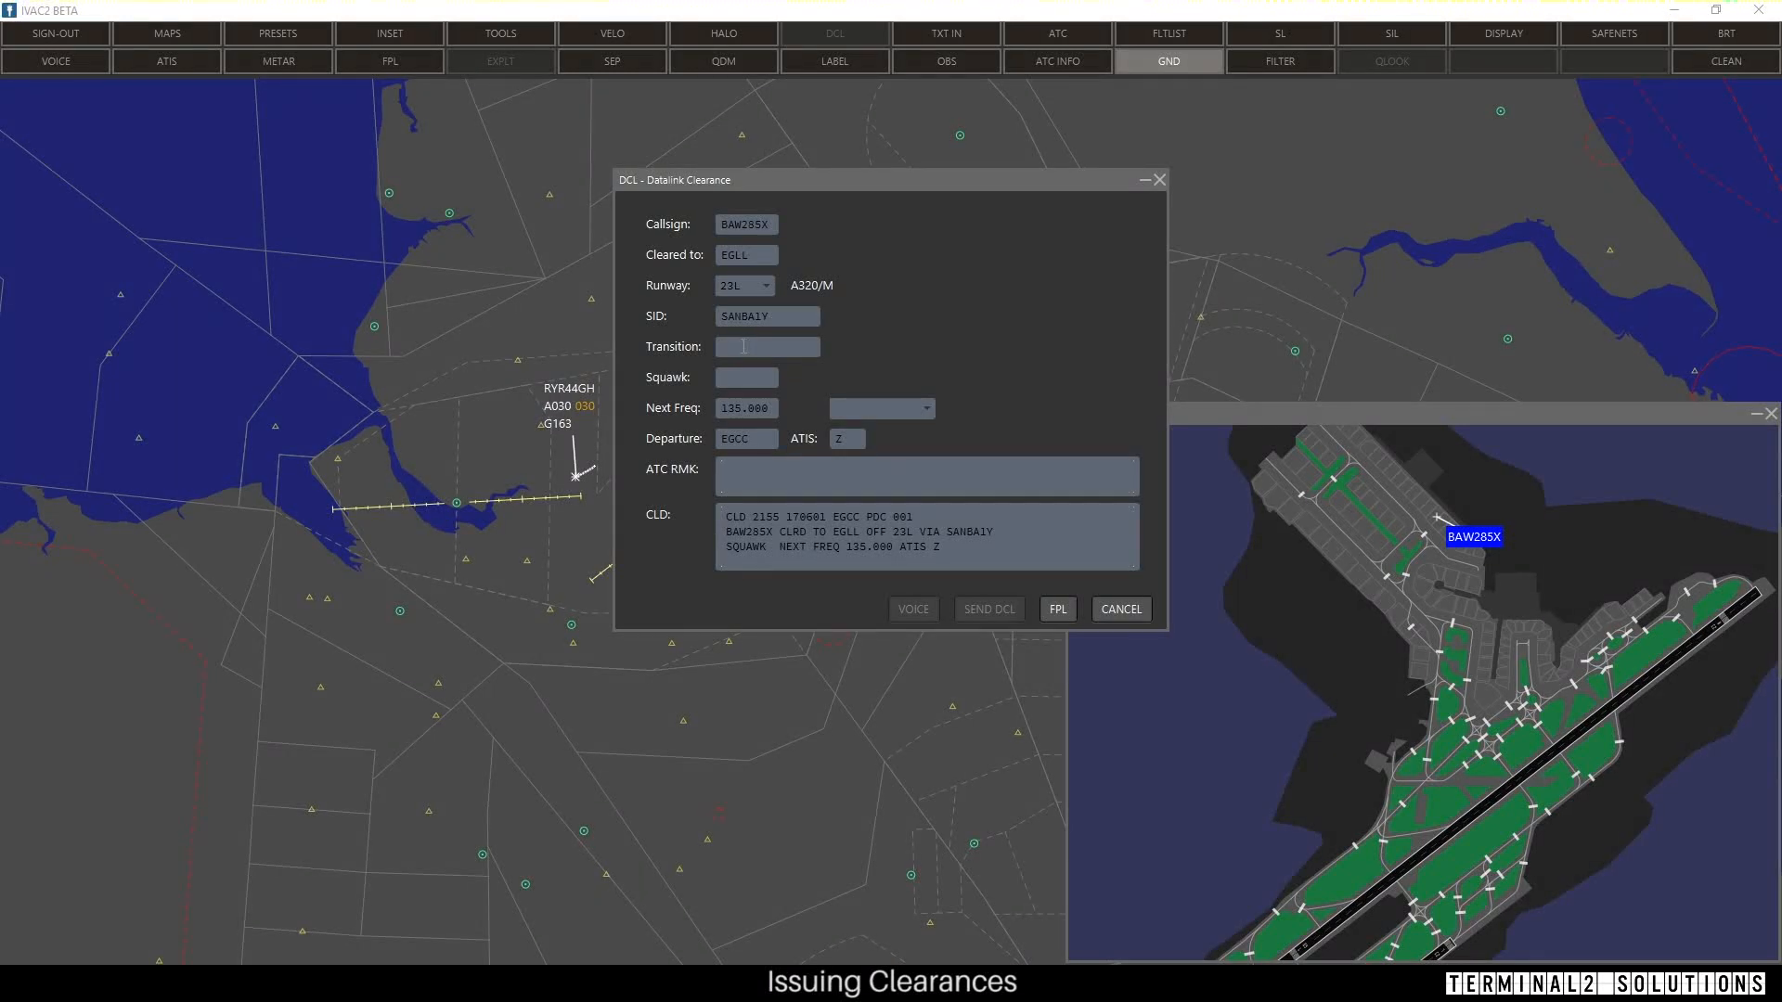
- Enter squawk code 4301 in the BAW285X clearance form
click(745, 376)
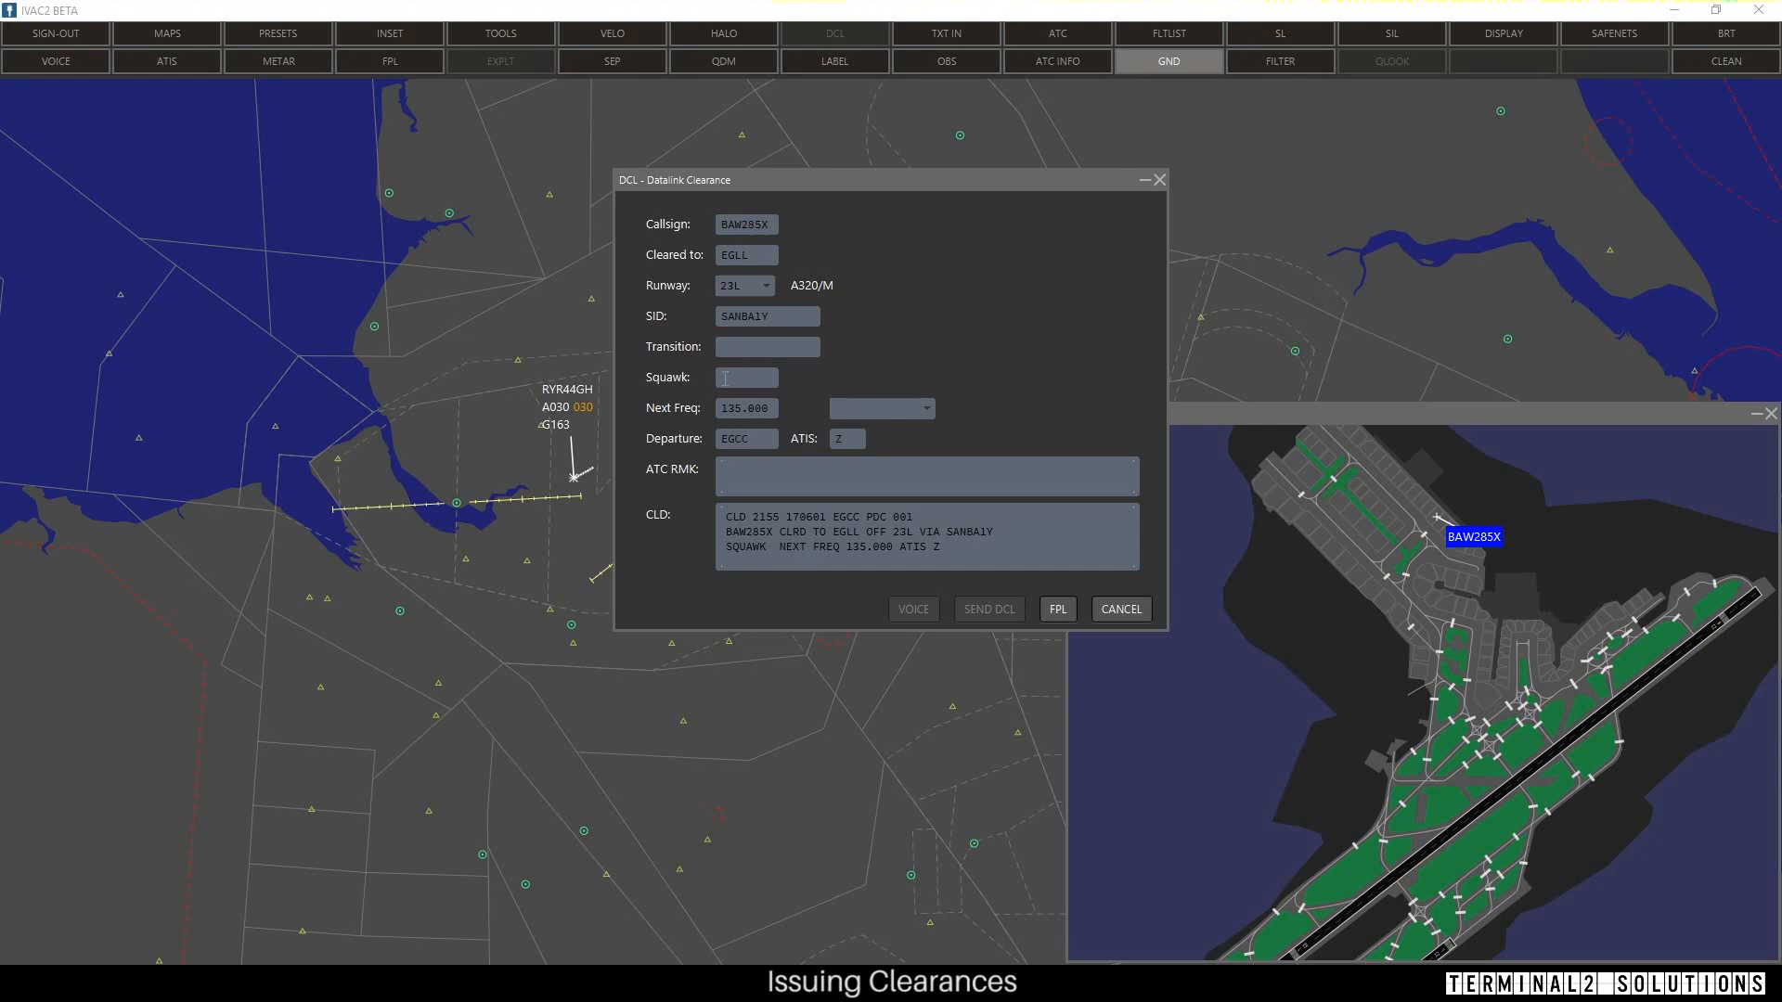
text(43)
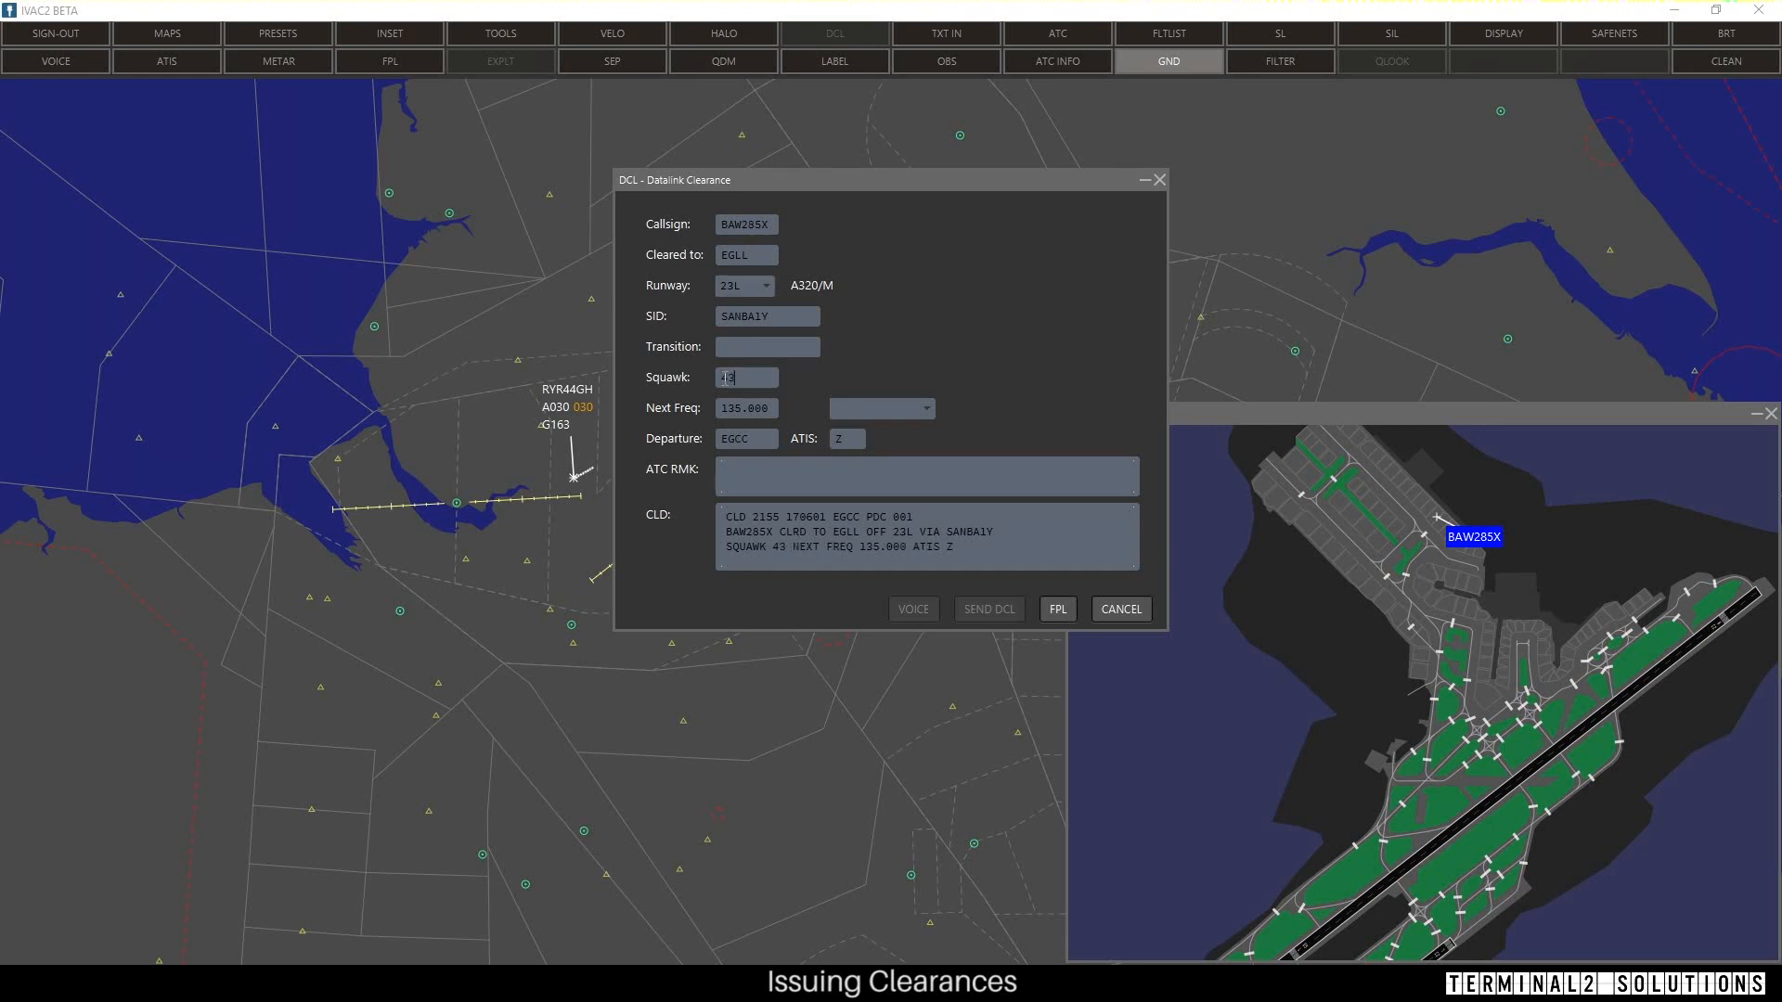
text(01)
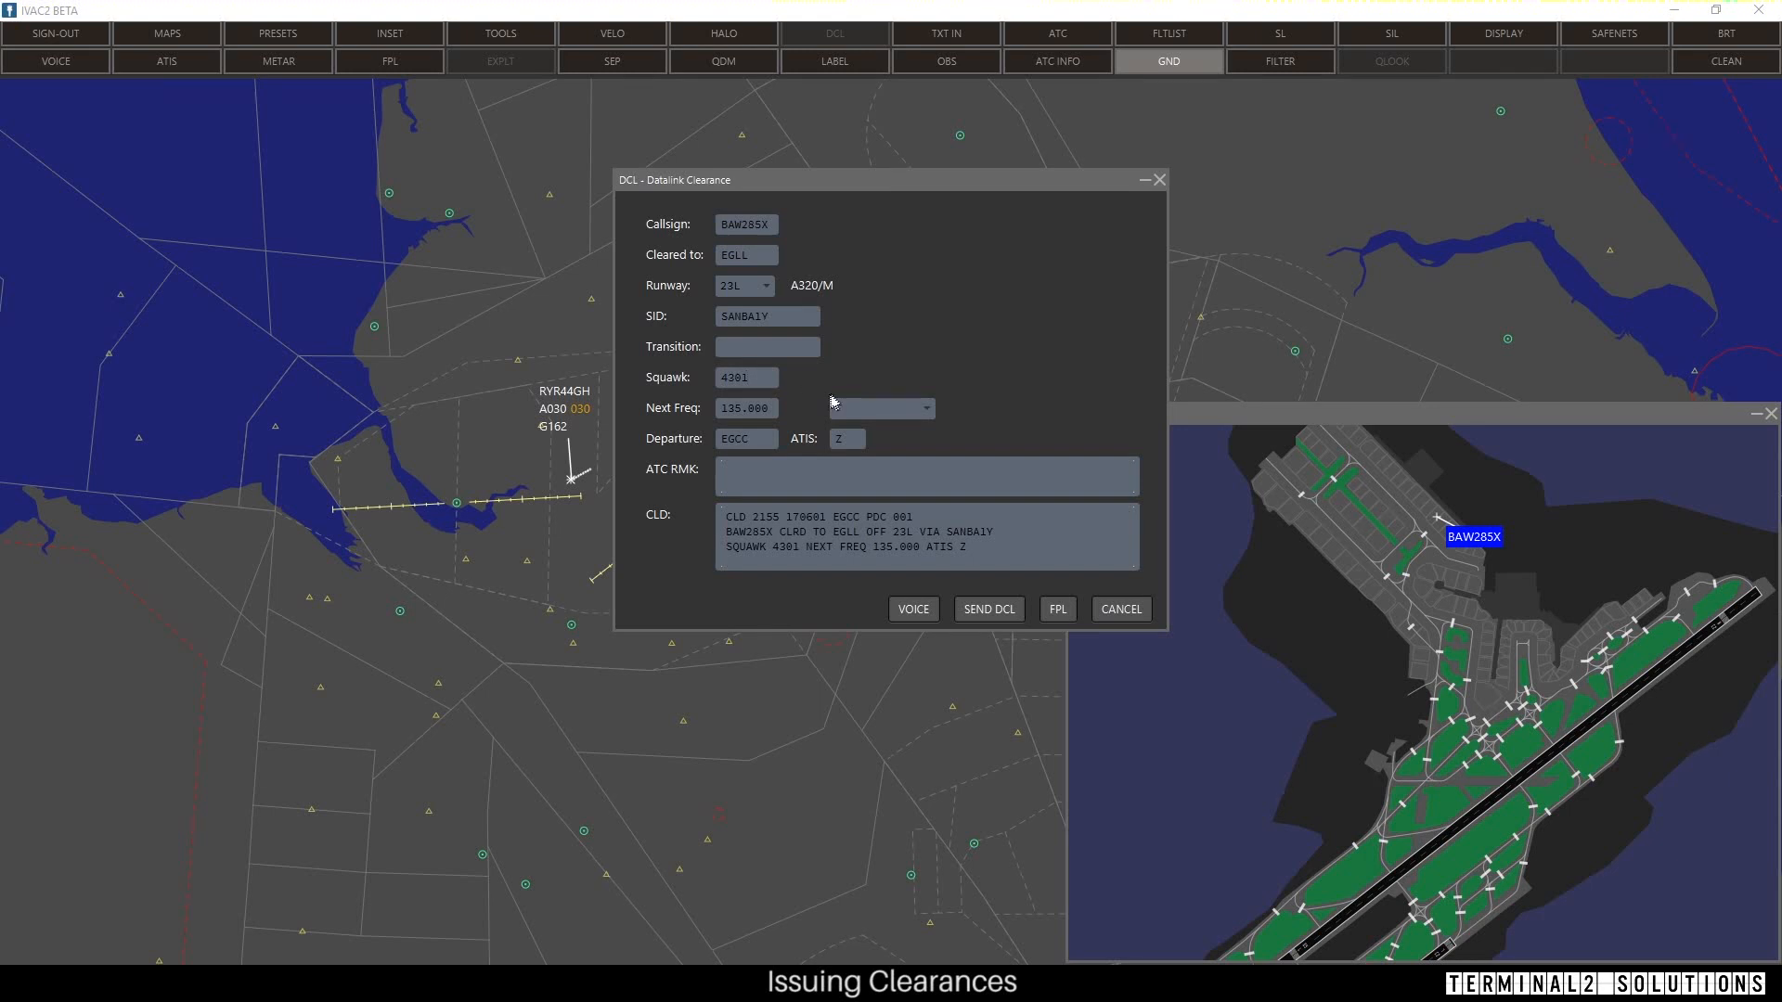
mouse_move(850, 415)
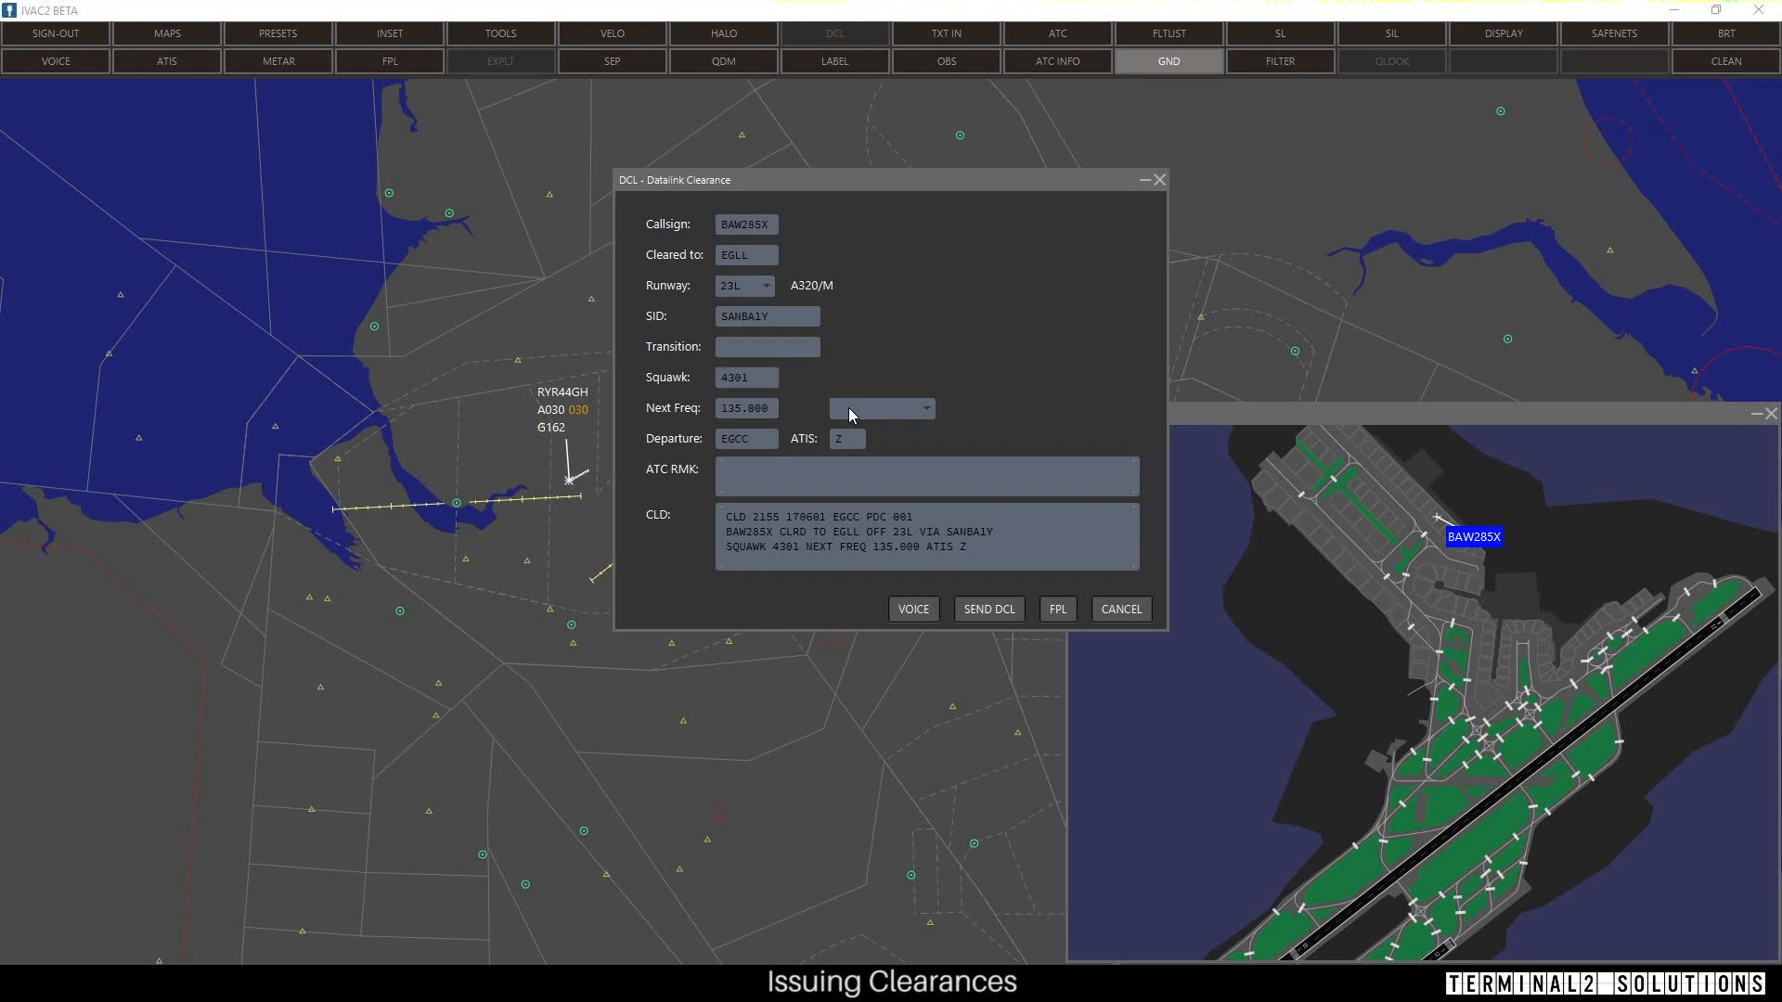
- Choose EGCC_N_APP from the Next Freq station dropdown
click(920, 409)
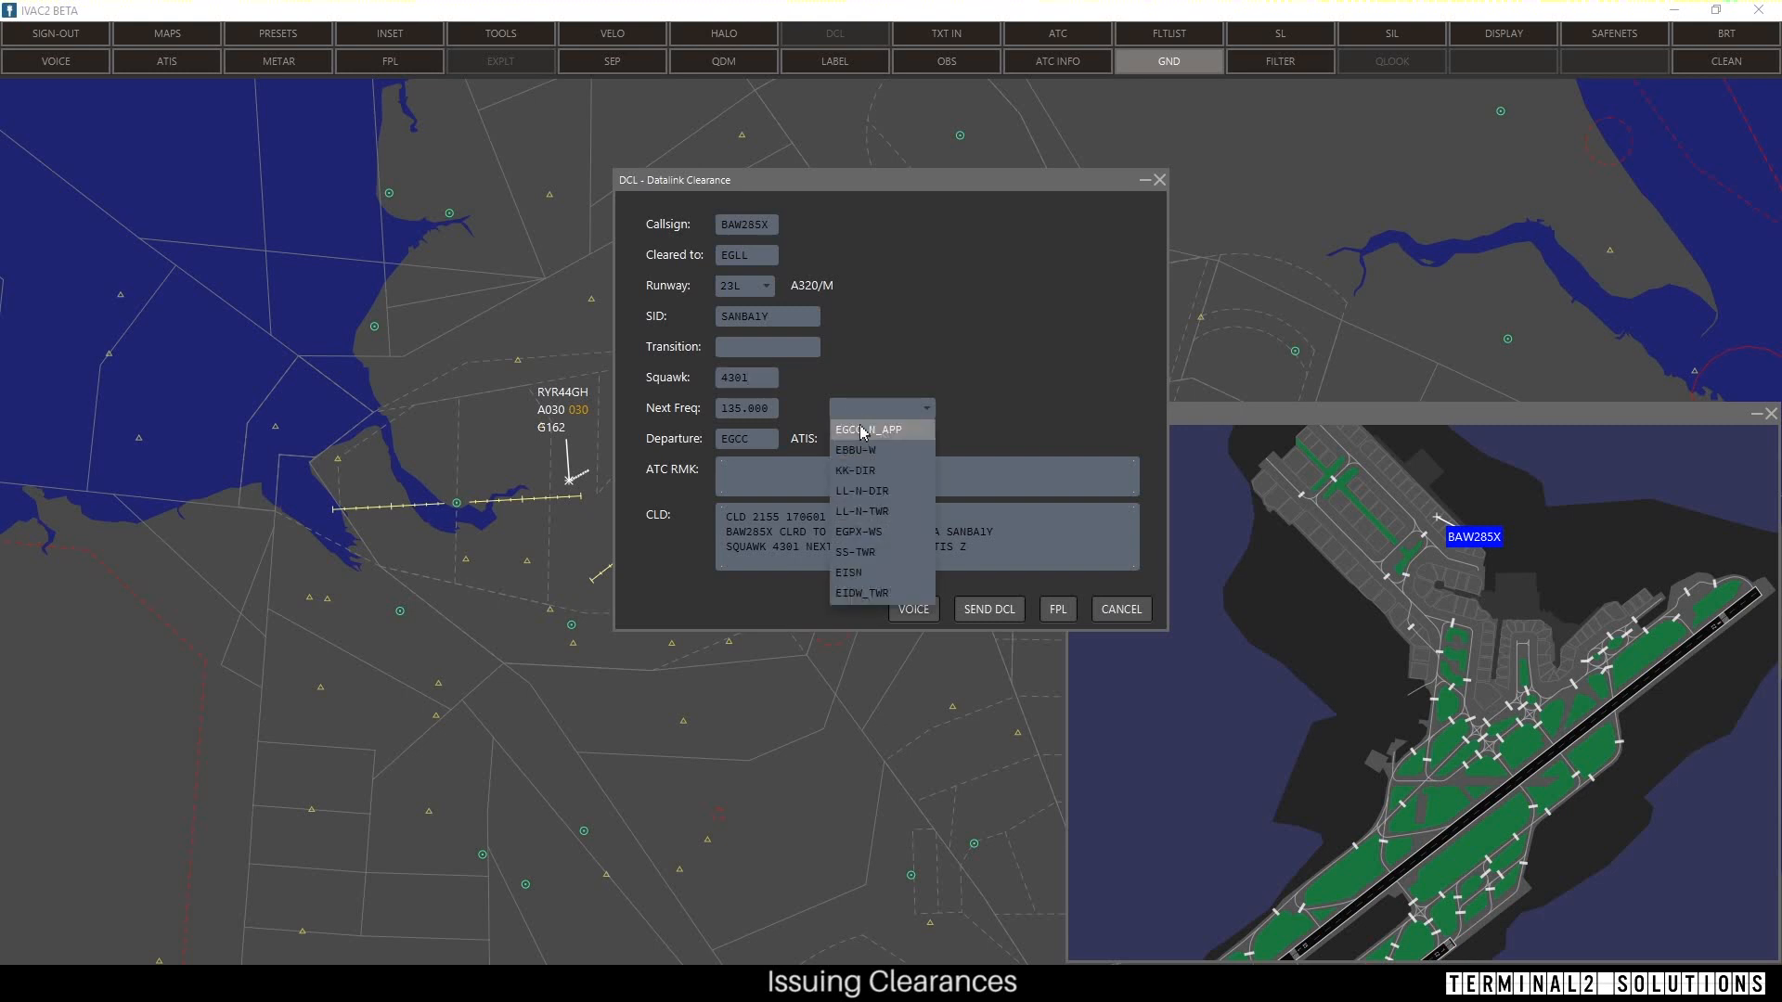
click(867, 430)
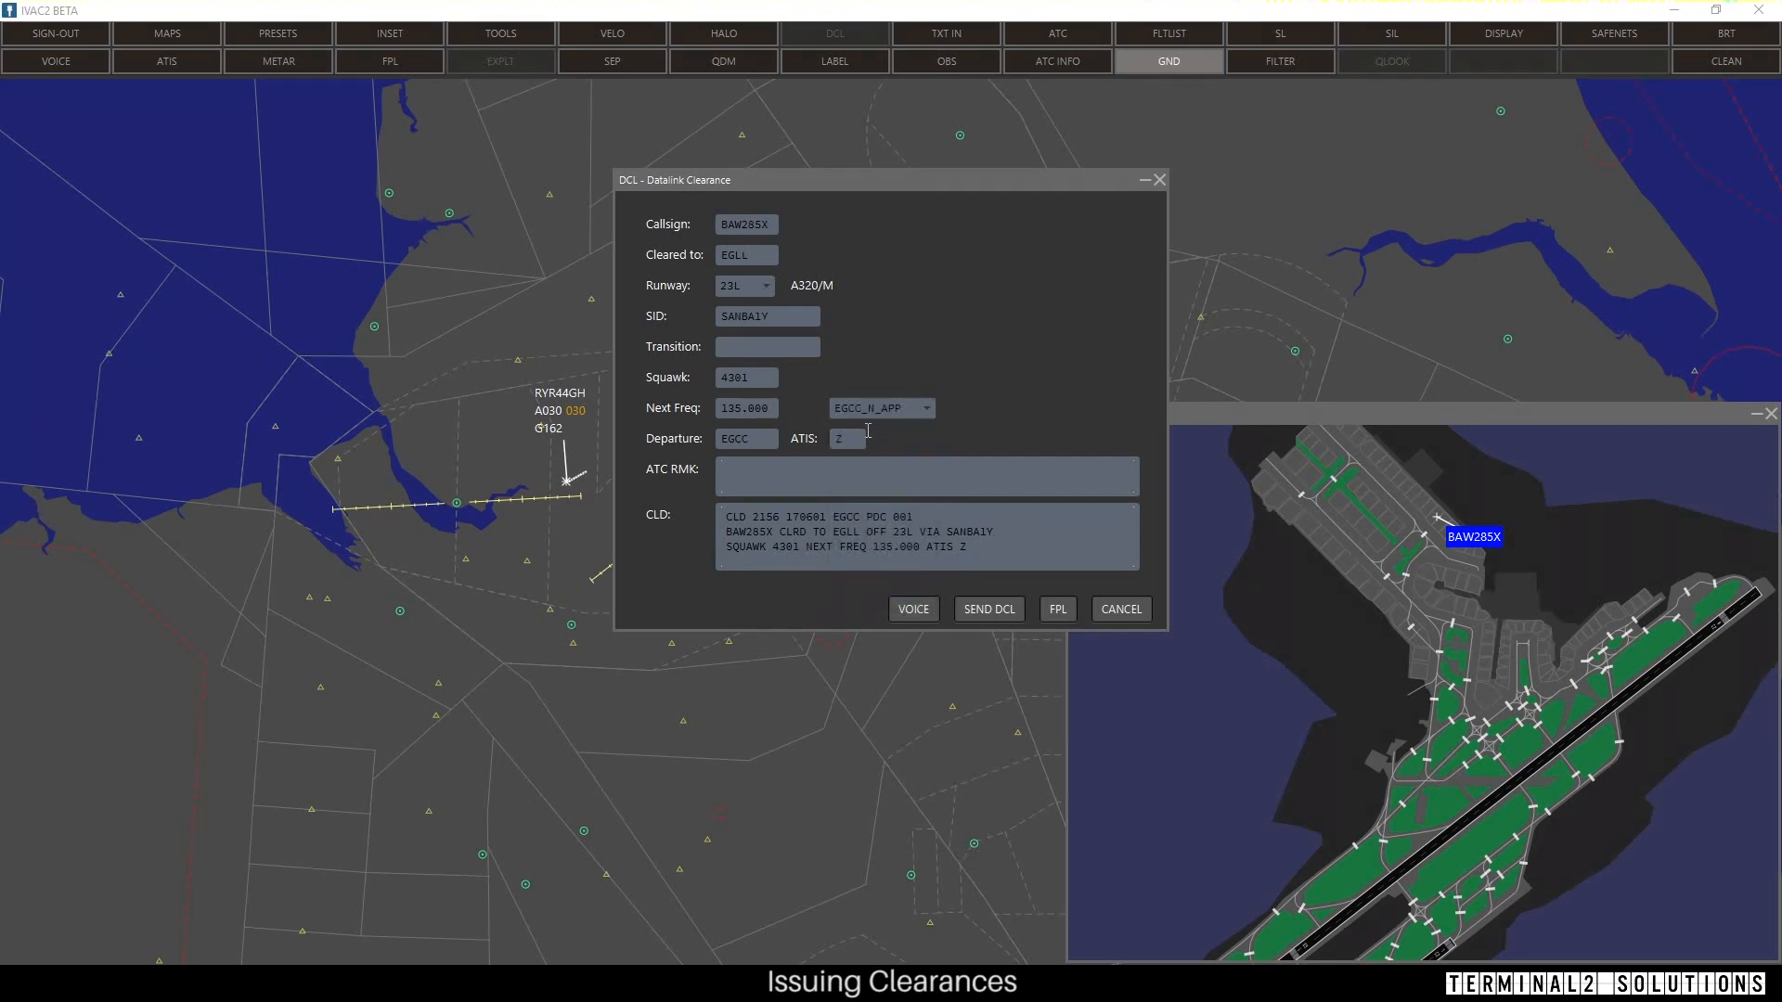
mouse_move(983, 591)
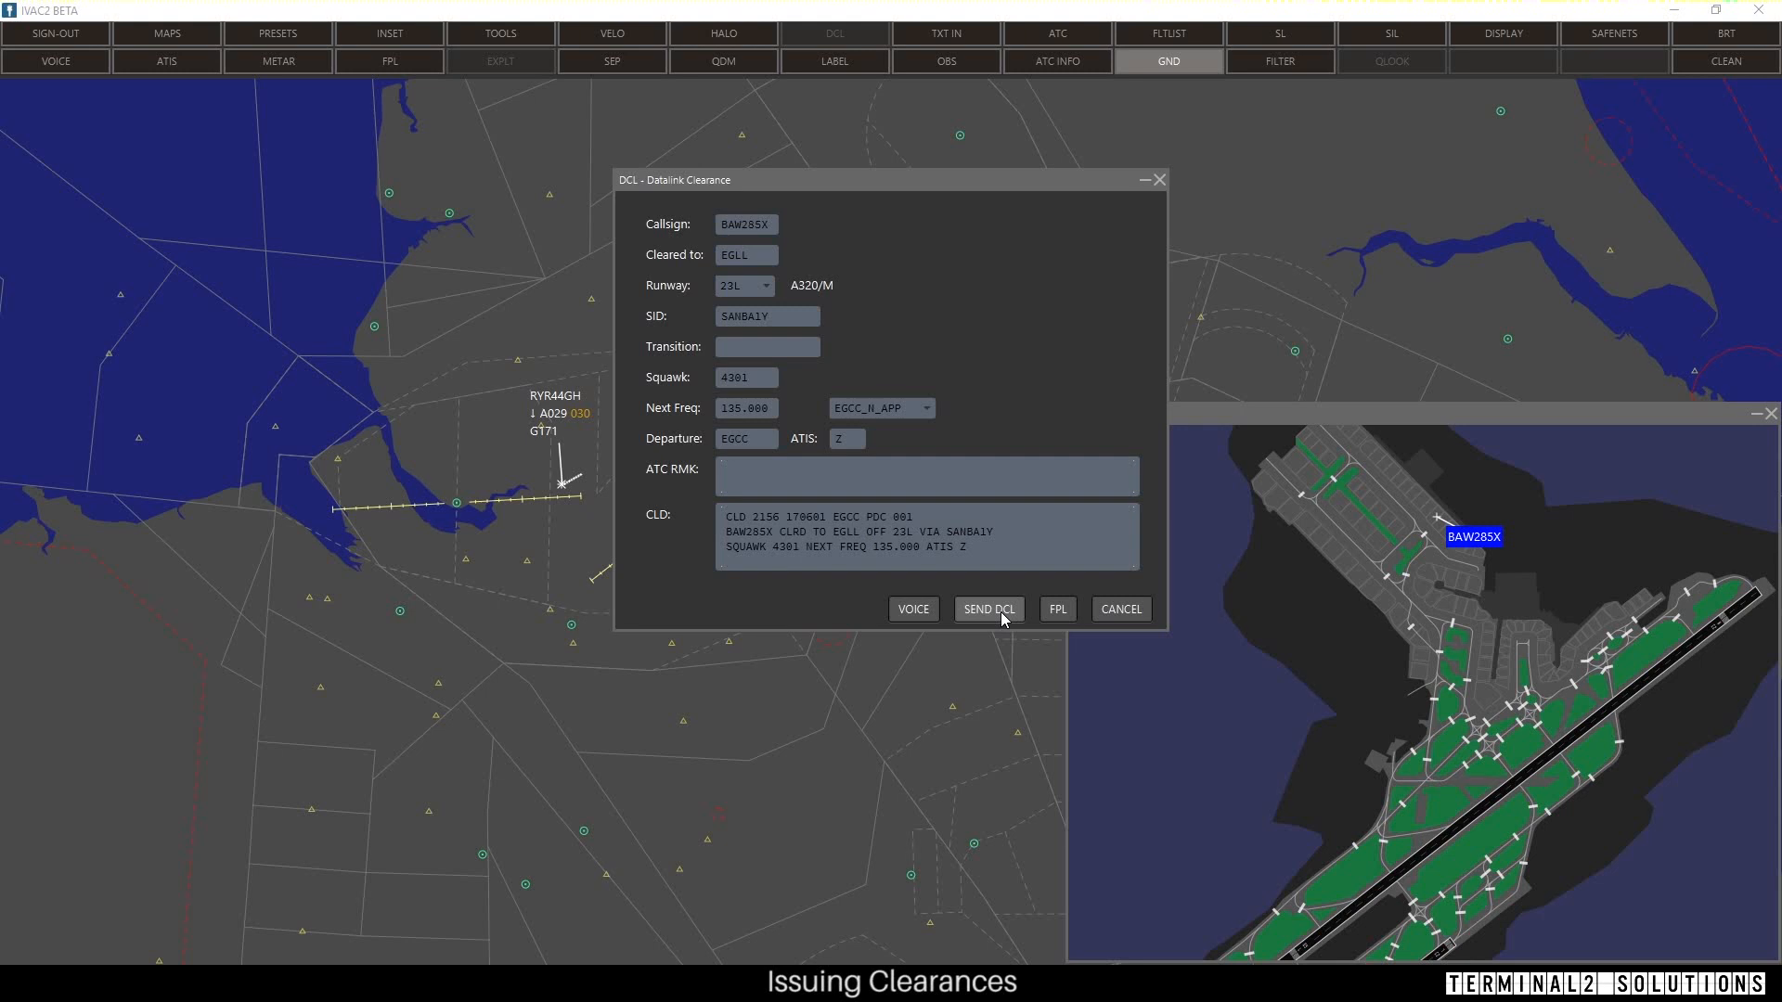
mouse_move(912, 608)
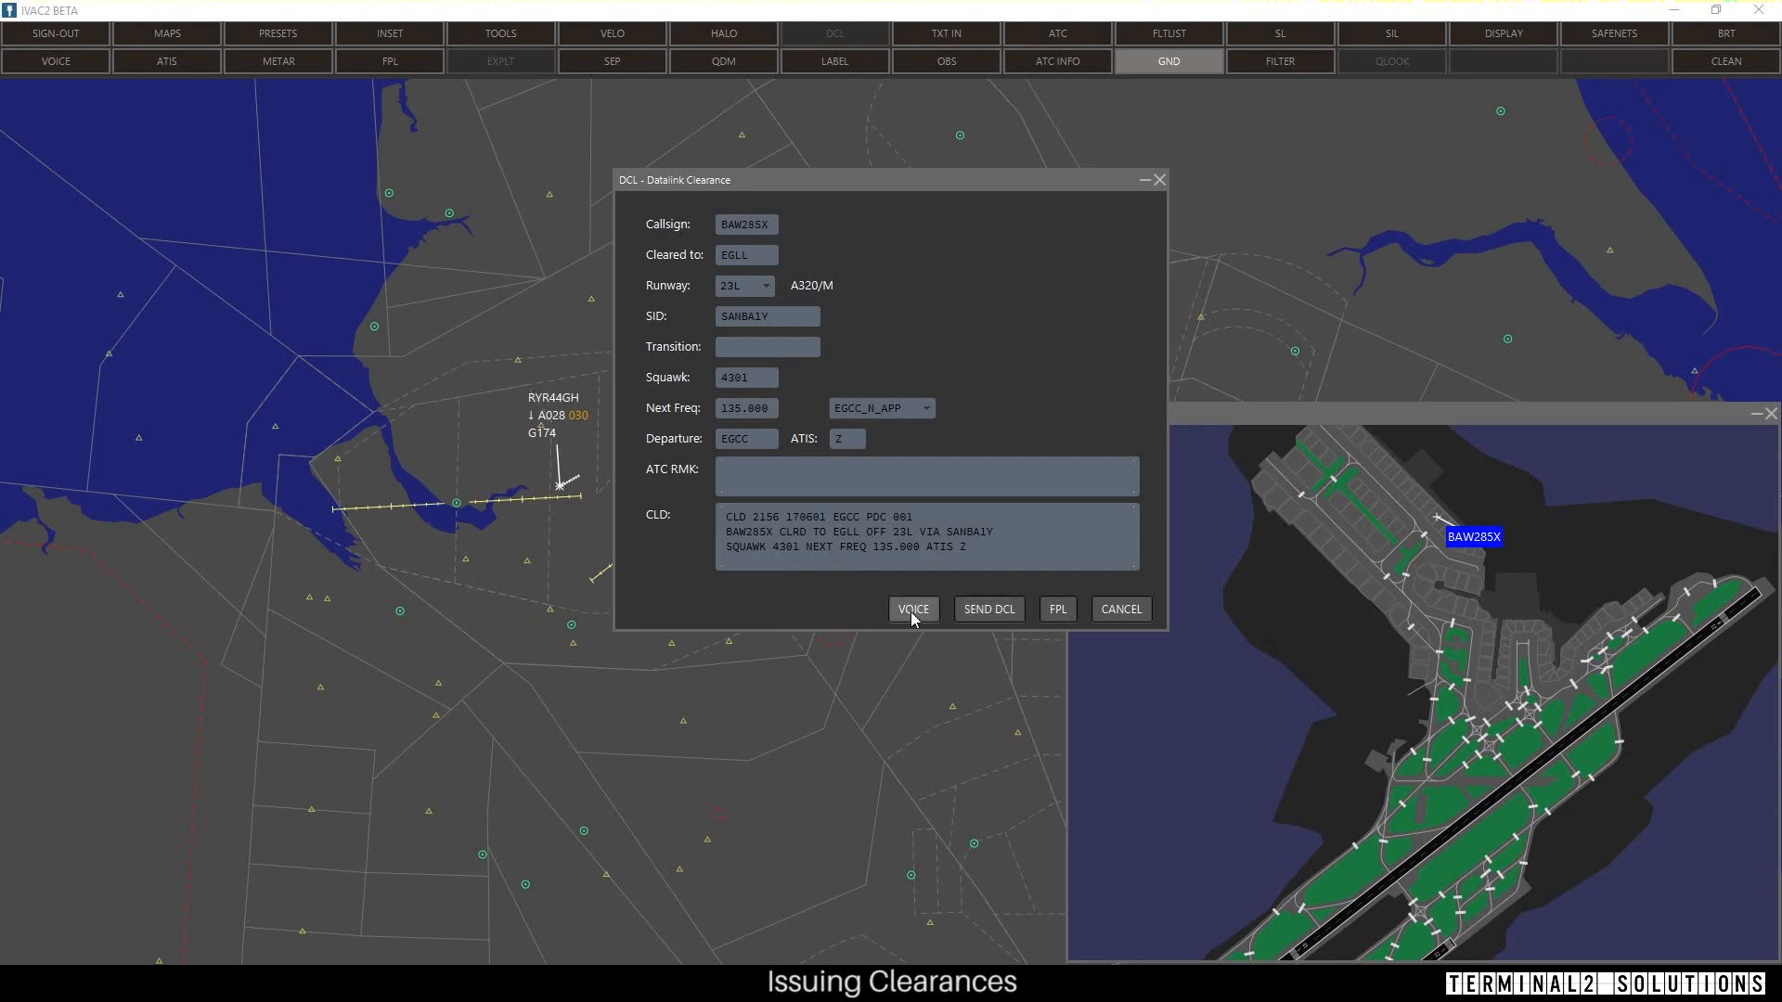